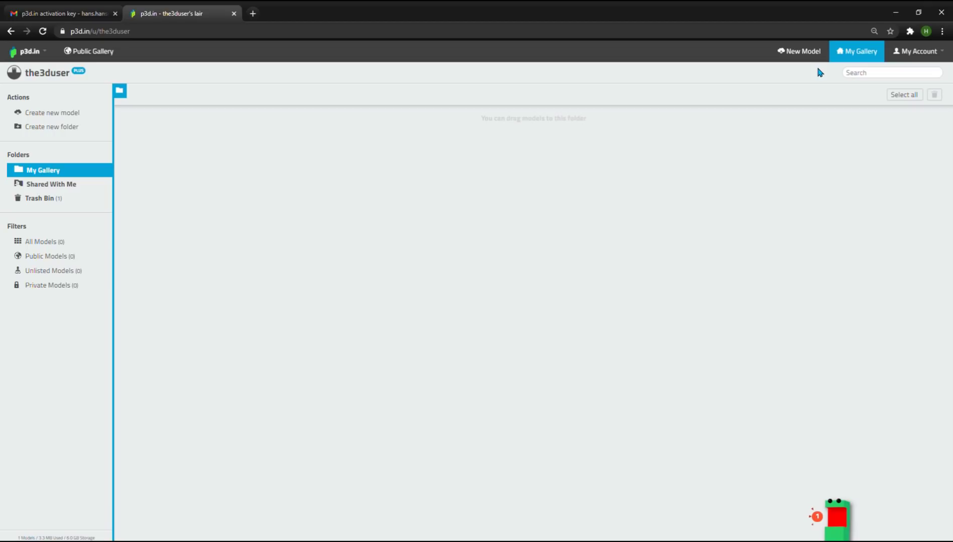
- Start a new model from the p3d.in top bar
left_click(799, 51)
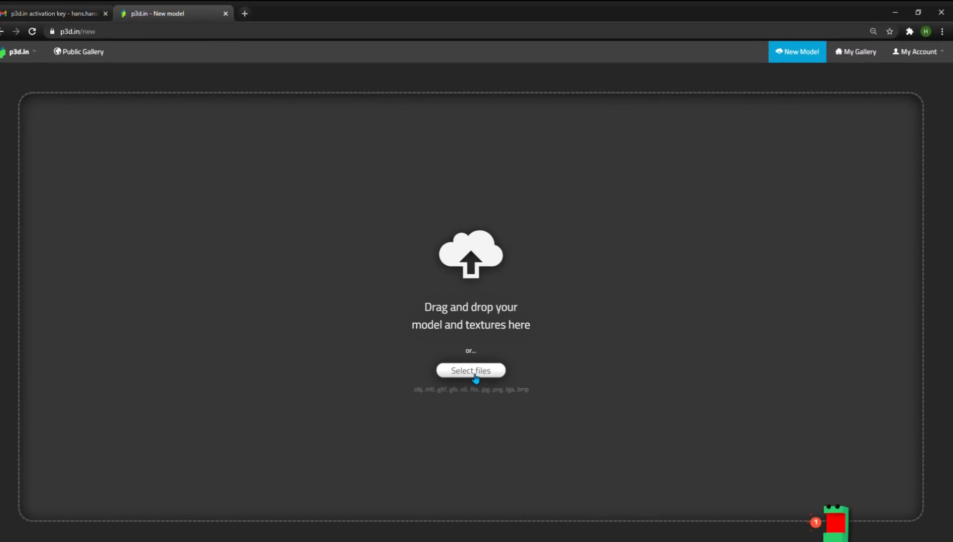
- Upload the CAT excavator files and lower glass_dark's base colour alpha for transparency
left_click(470, 370)
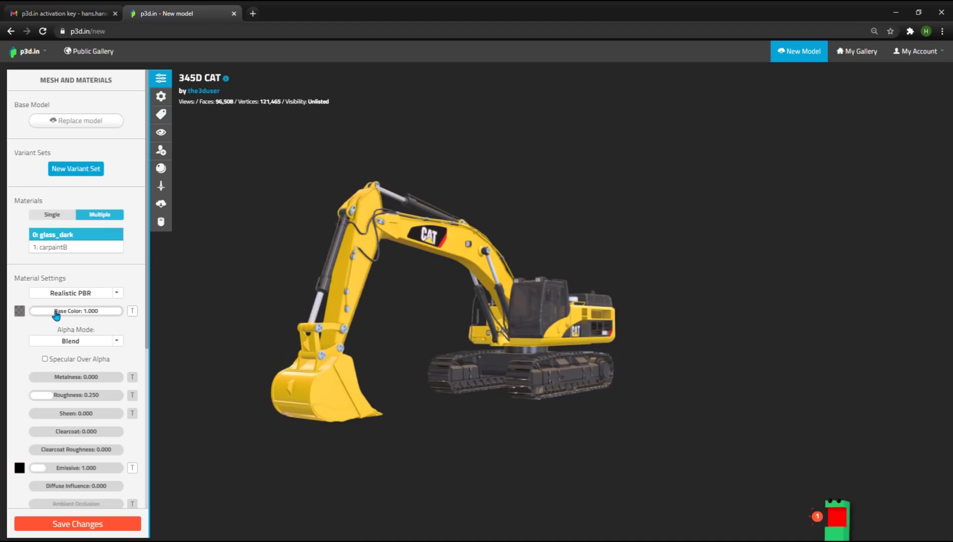
left_click(19, 311)
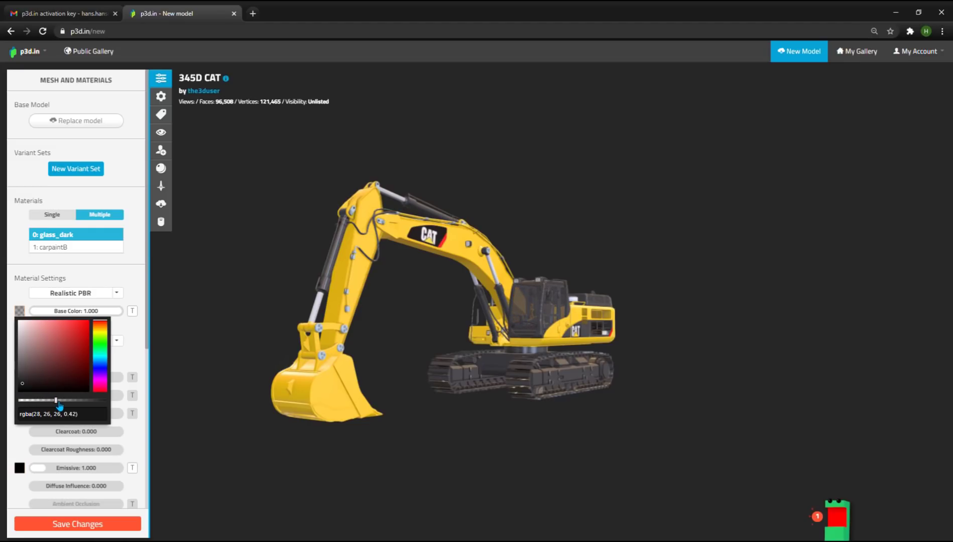
left_click(75, 247)
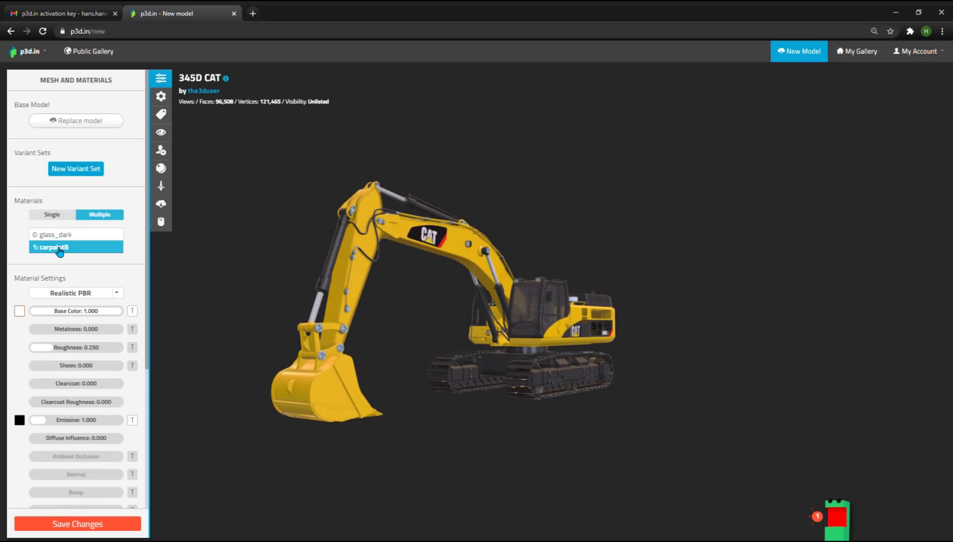
mouse_move(132, 310)
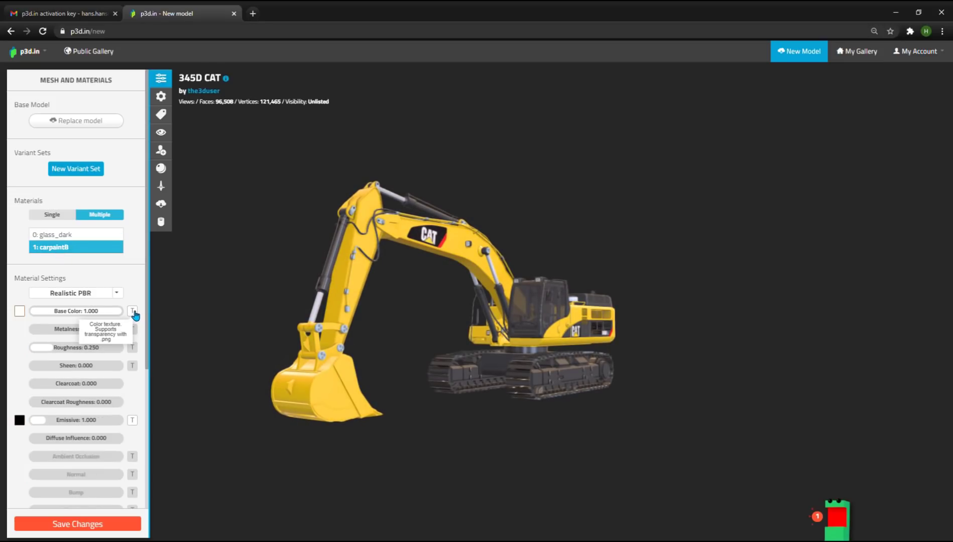
- Start adding a new texture to the carpaint8 material
left_click(132, 311)
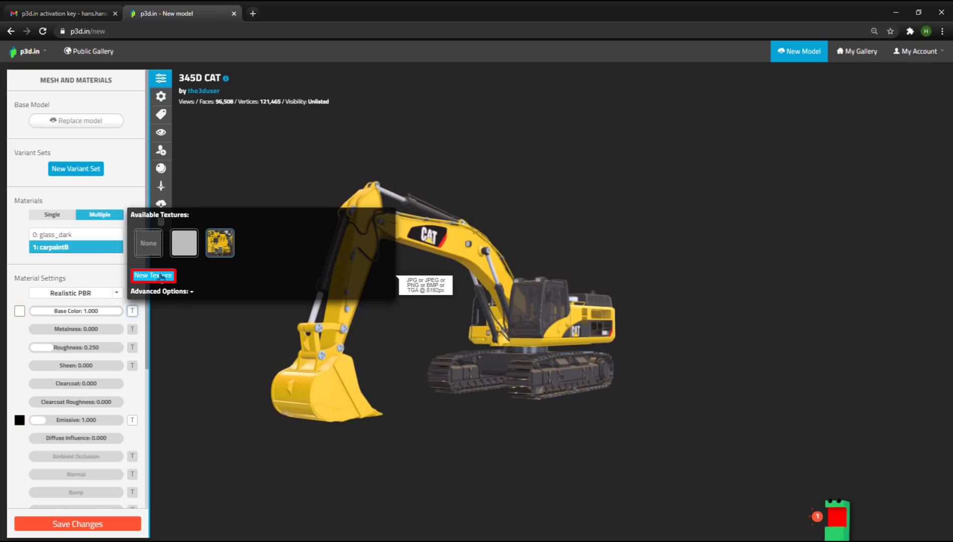
left_click(220, 243)
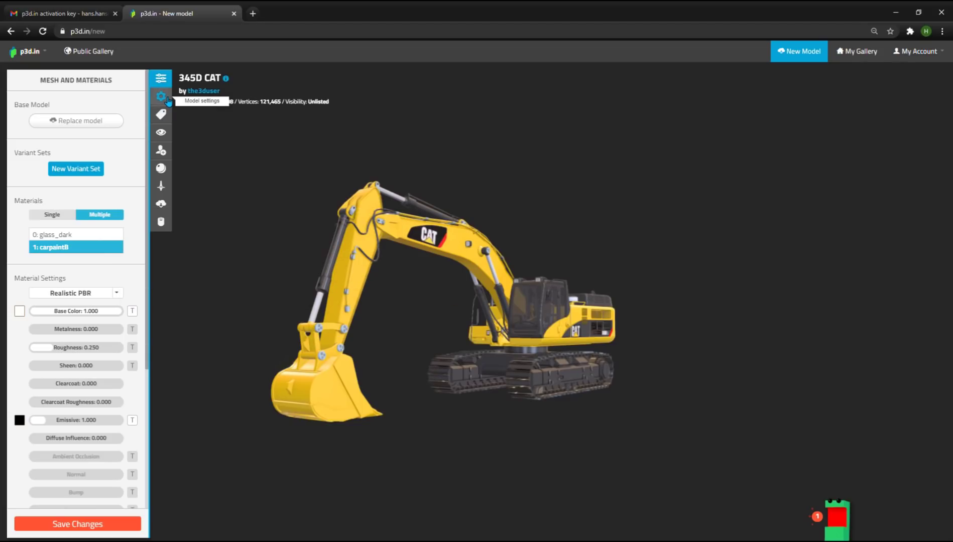
- Rotate the excavator back to its front orientation in Model settings and save
left_click(161, 96)
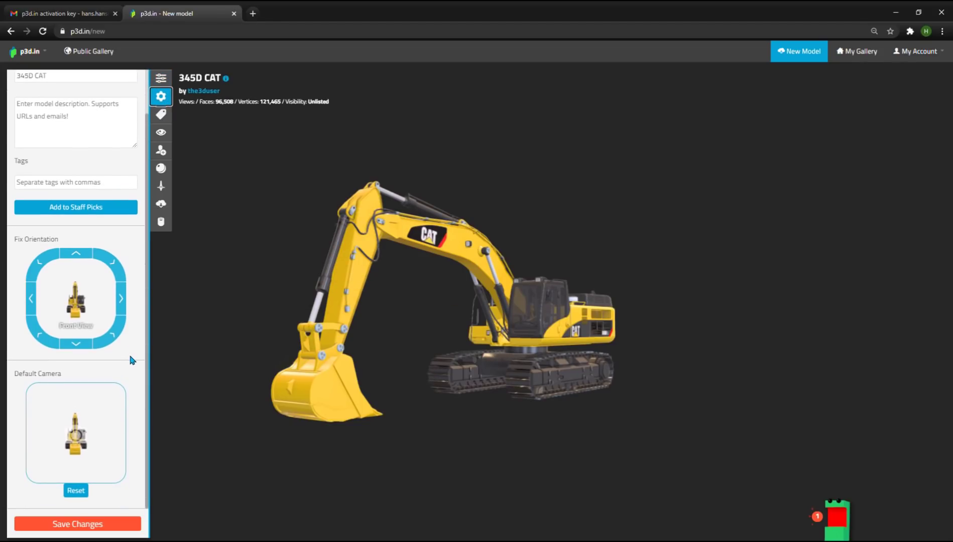
mouse_move(76, 315)
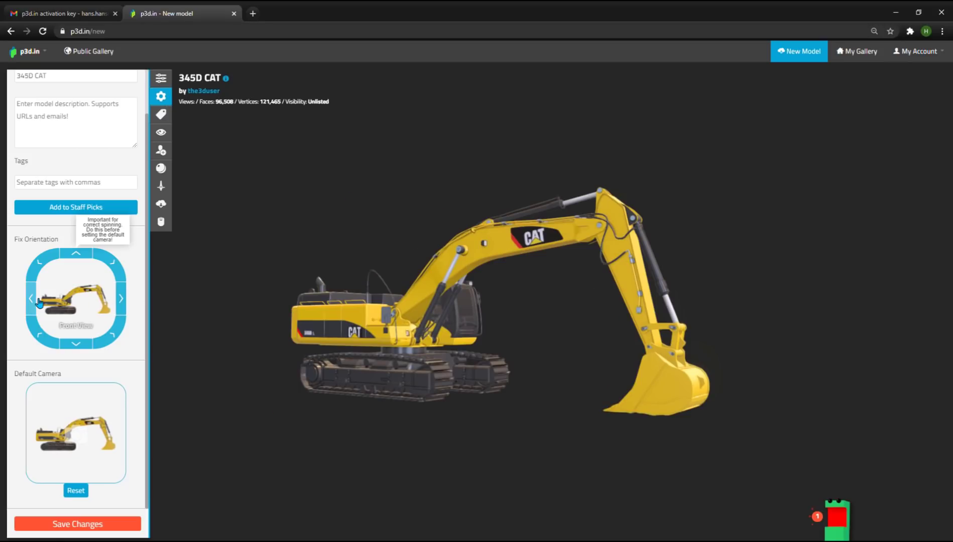
left_click(31, 298)
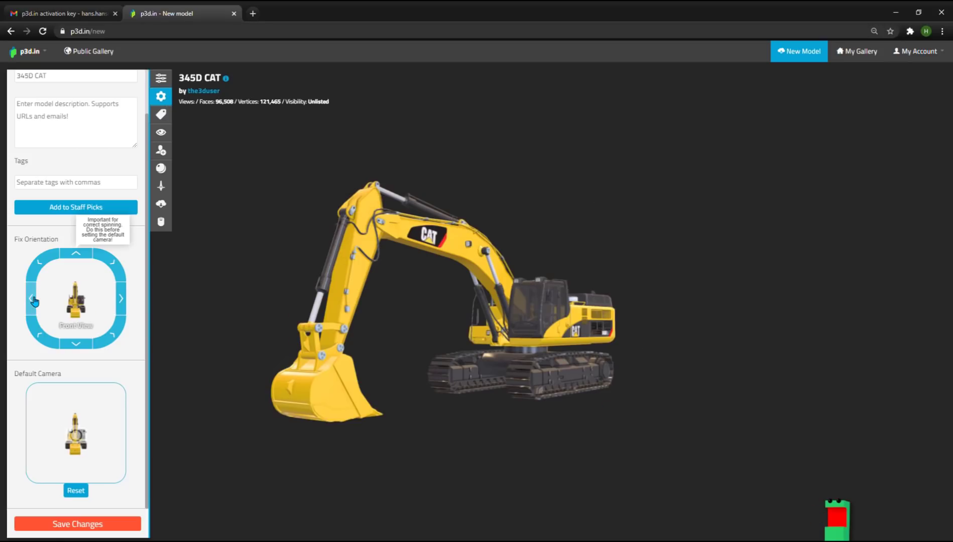
mouse_move(115, 464)
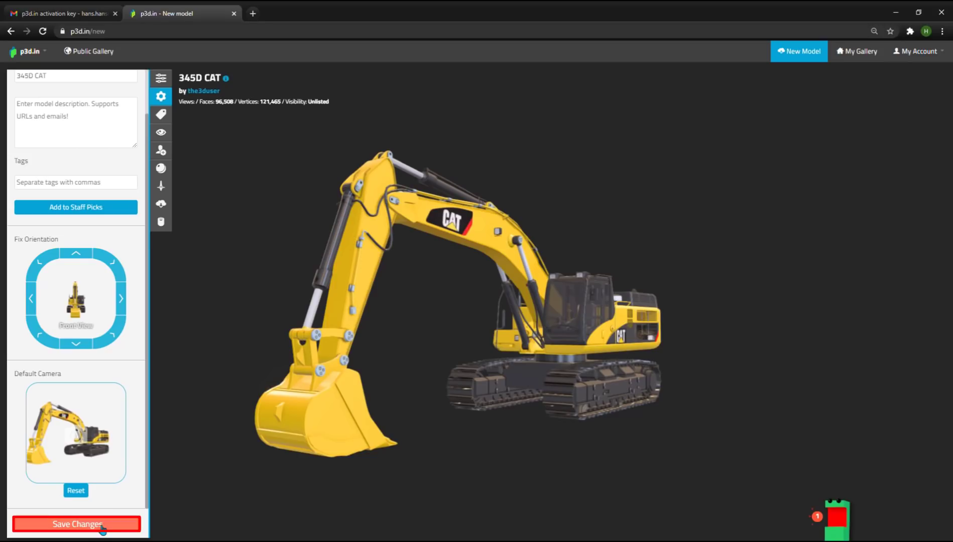
left_click(76, 525)
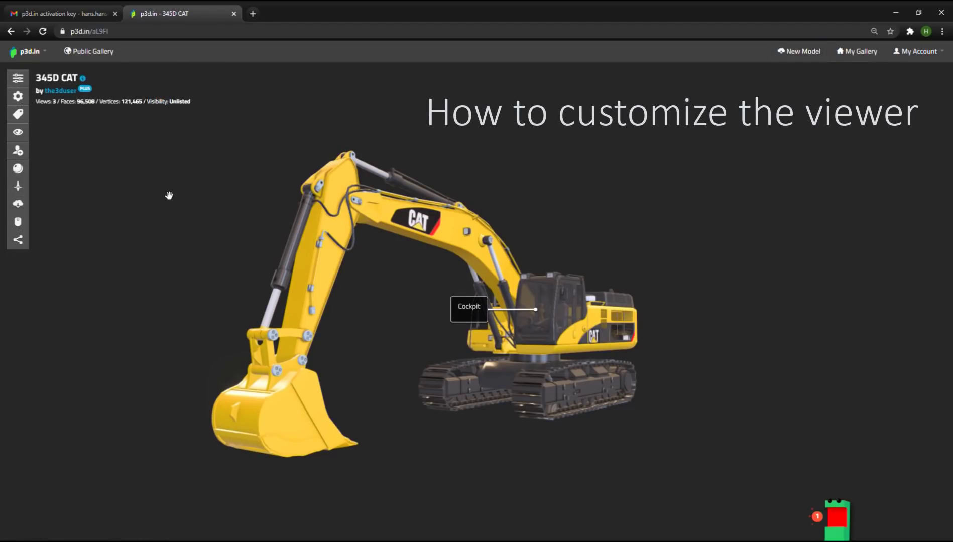
mouse_move(38, 152)
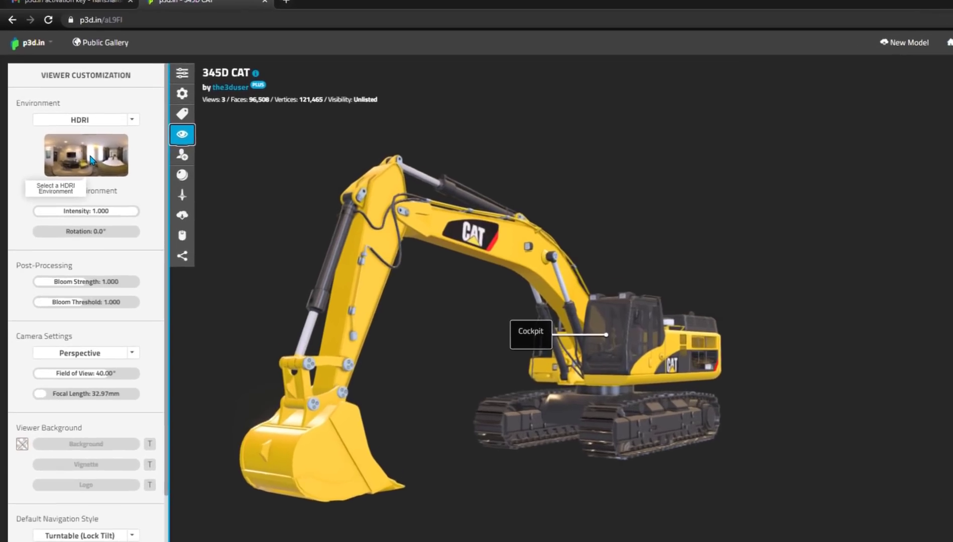
- Choose an outdoor sky HDRI from the available environments
left_click(86, 156)
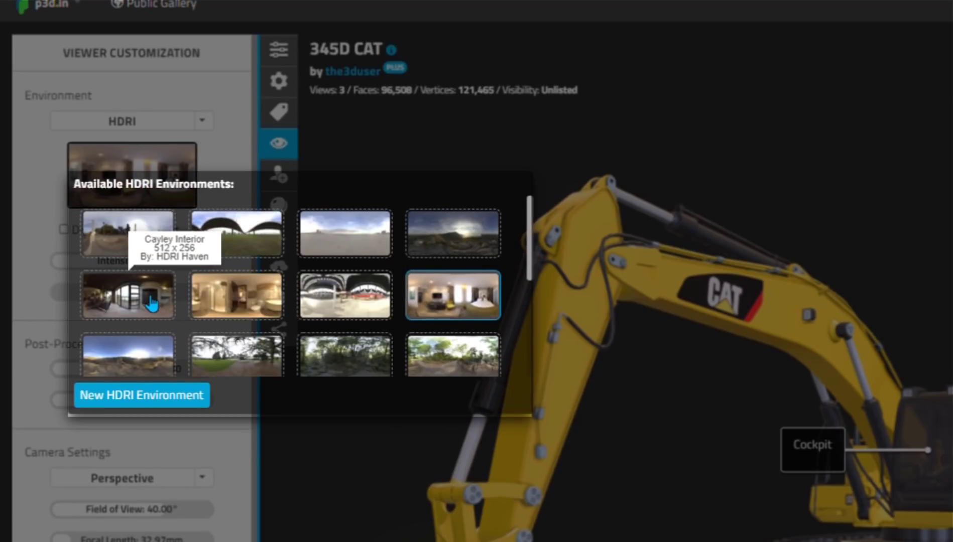
mouse_move(141, 237)
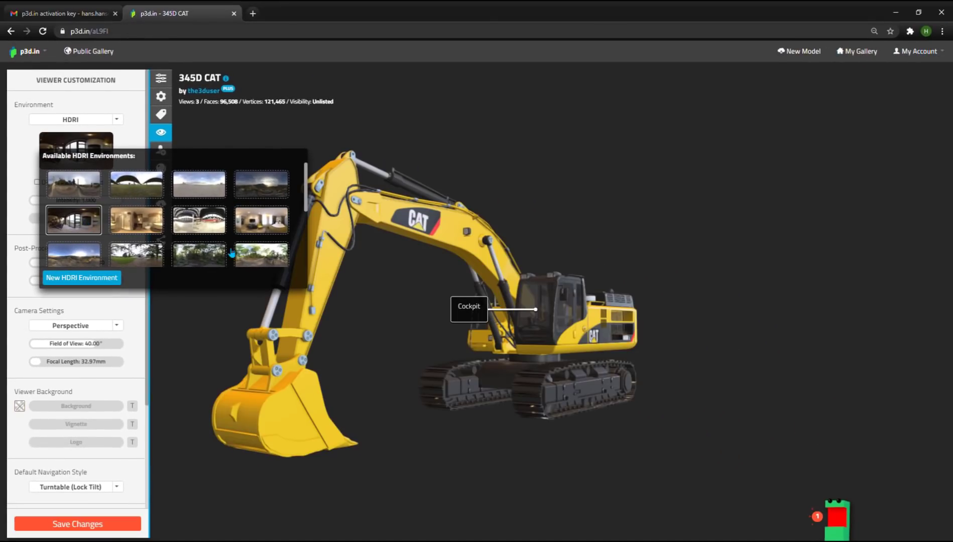
mouse_move(144, 228)
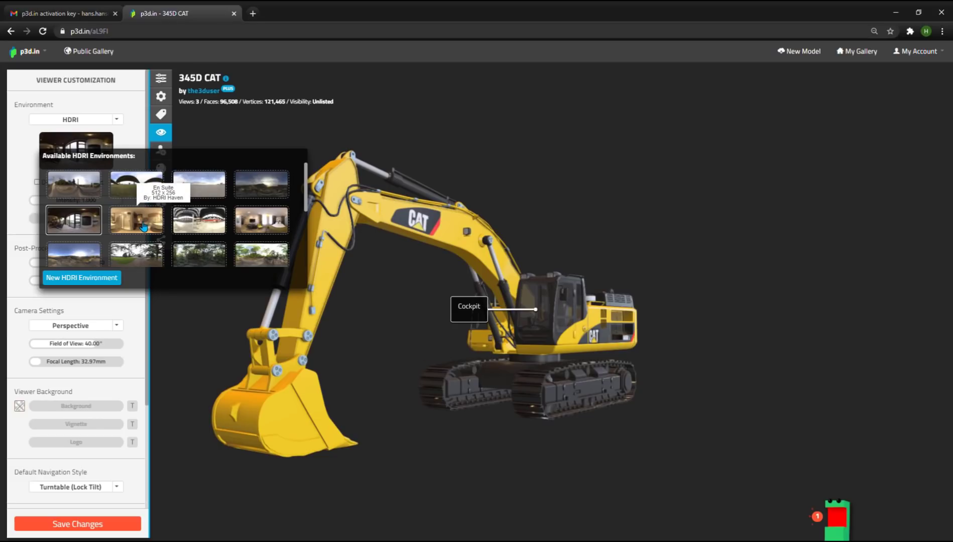
left_click(135, 220)
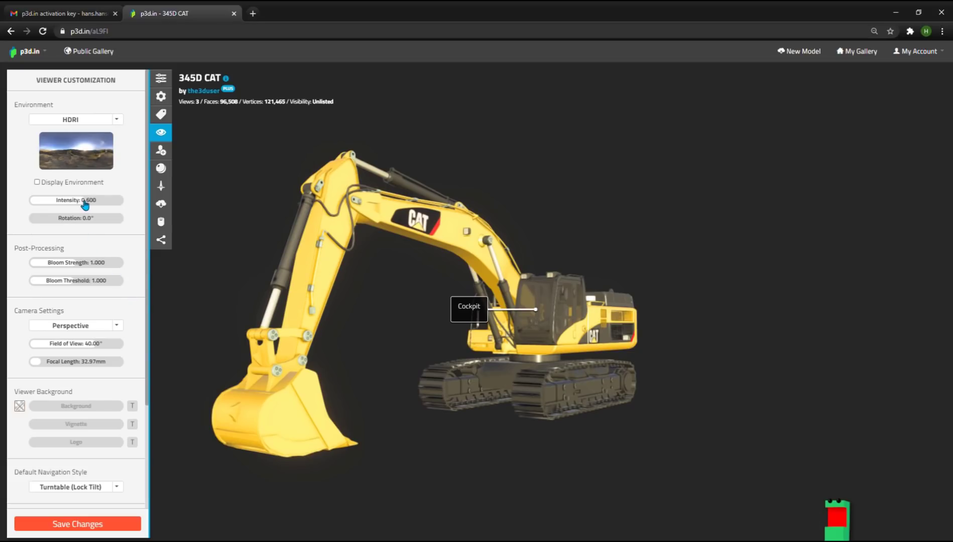
- Raise the environment light intensity to about 0.77 and reset its rotation to zero
left_click_drag(83, 200, 107, 200)
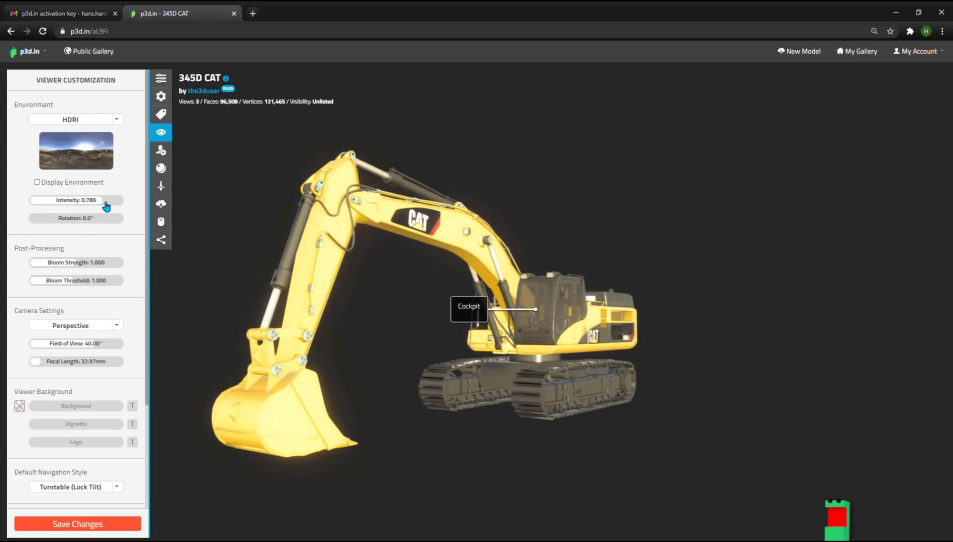
left_click_drag(78, 200, 75, 200)
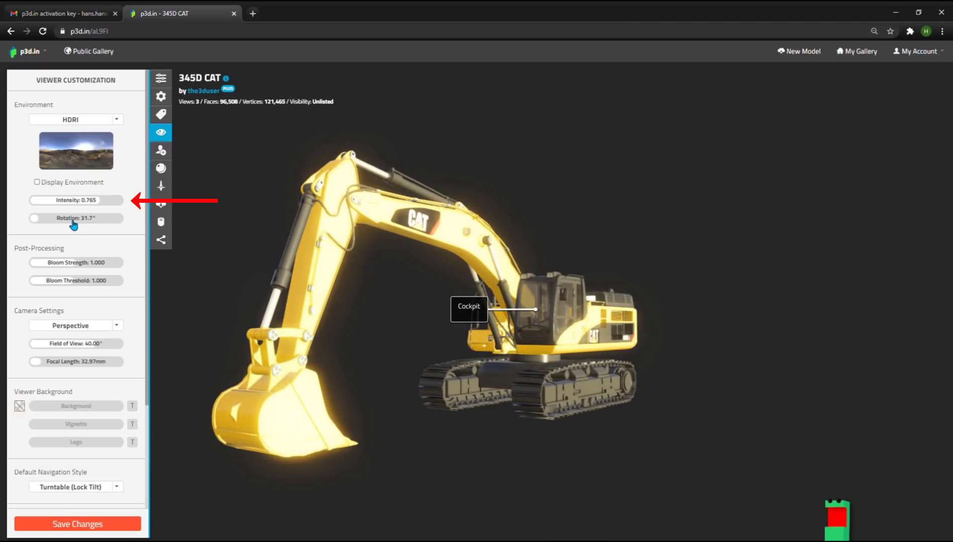
left_click_drag(61, 218, 31, 219)
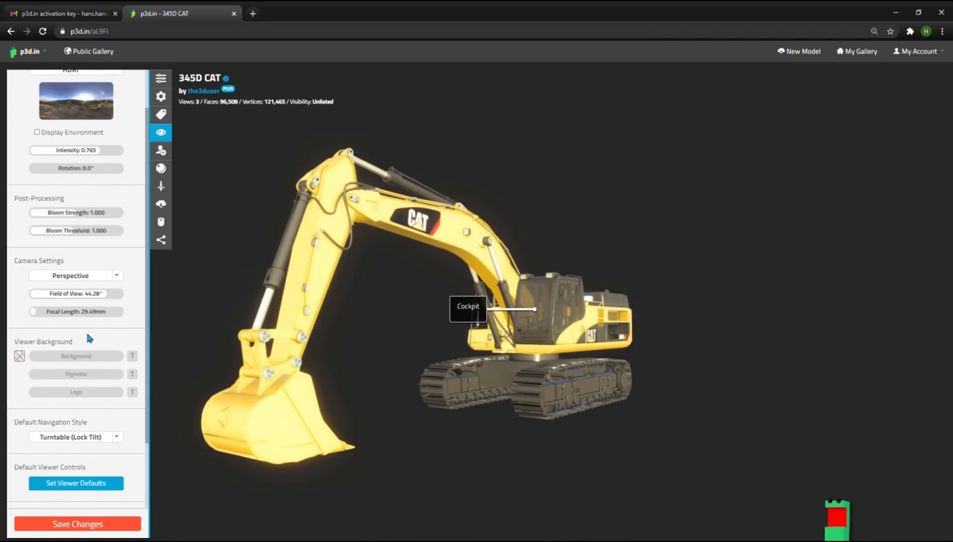
- Try a pale background colour, then settle on dark maroon
left_click(19, 355)
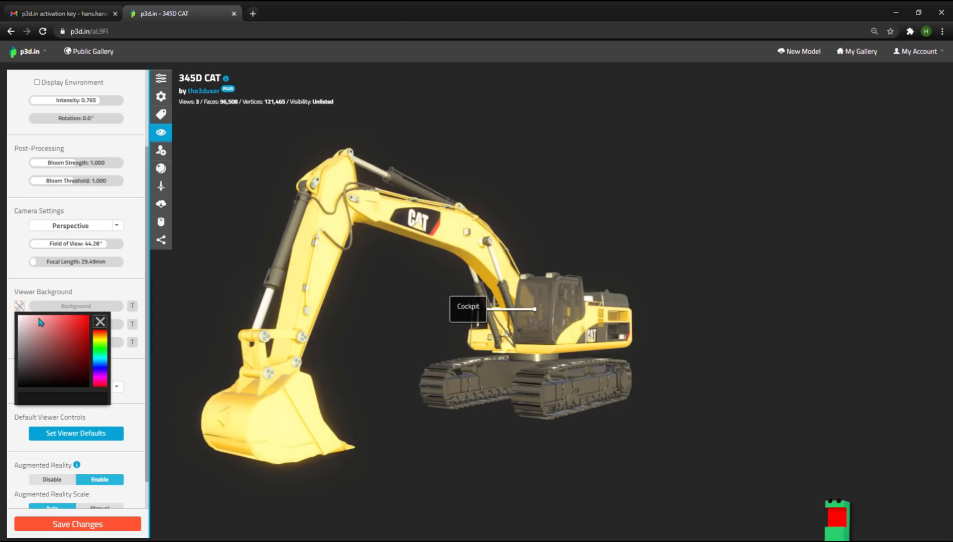
left_click(23, 323)
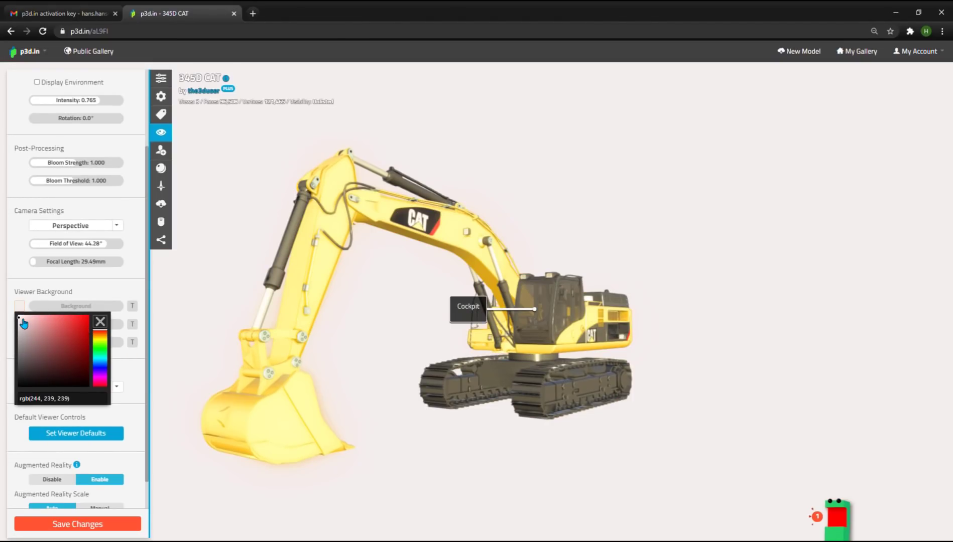
left_click(100, 321)
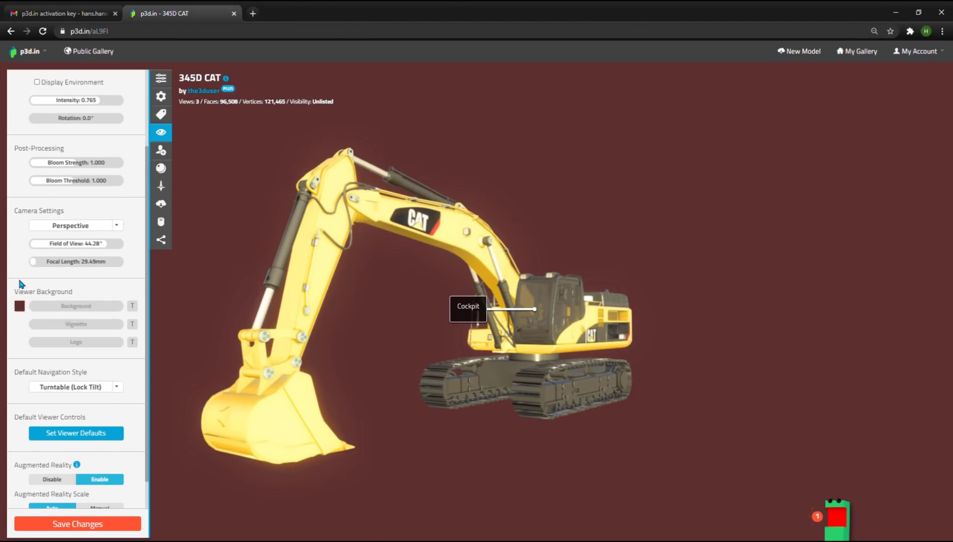
scroll("down", 3)
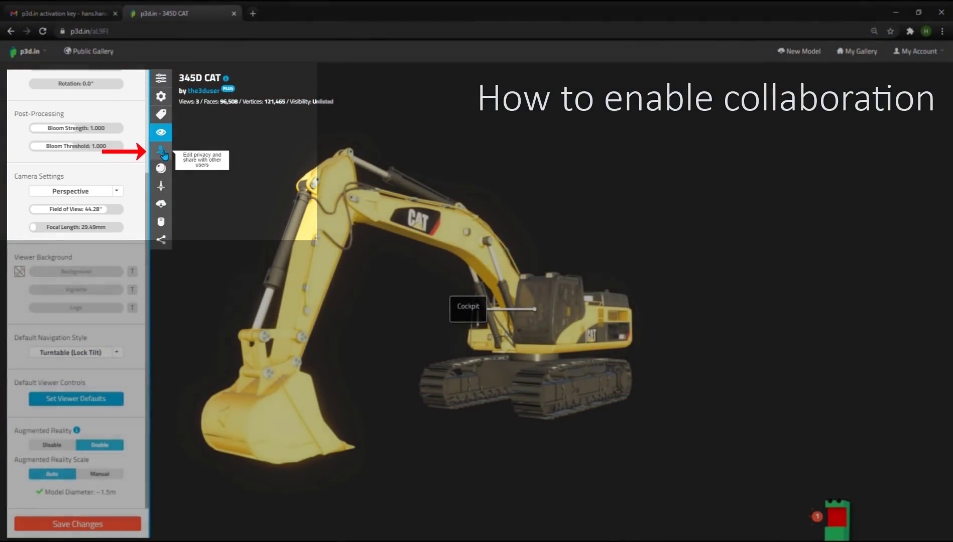
- Review the view-only collaborator option and keep access level Unlisted
left_click(161, 151)
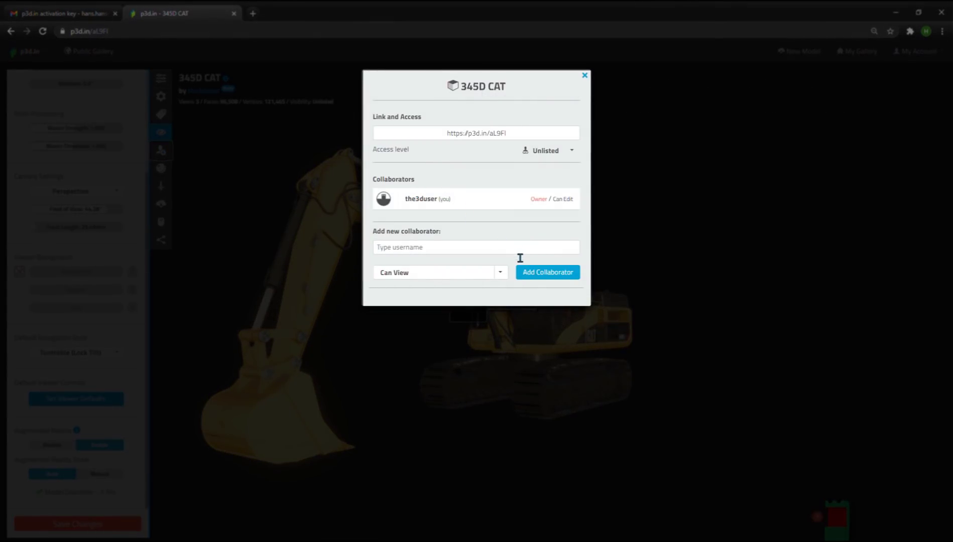
mouse_move(503, 277)
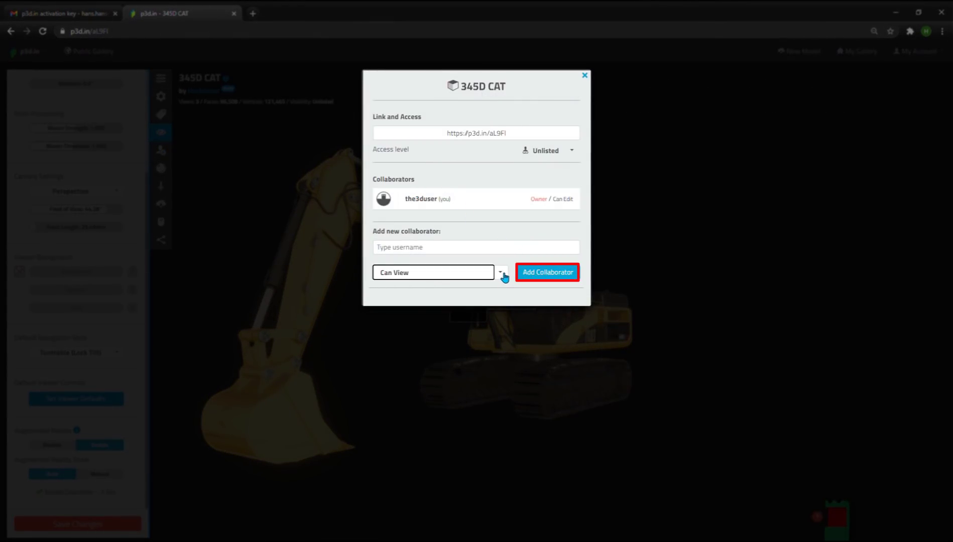
left_click(500, 272)
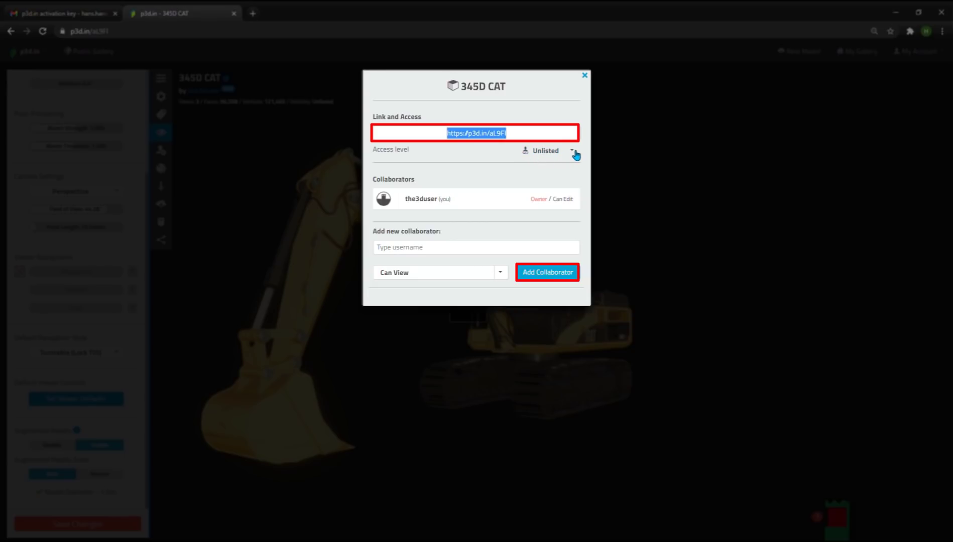
left_click(570, 150)
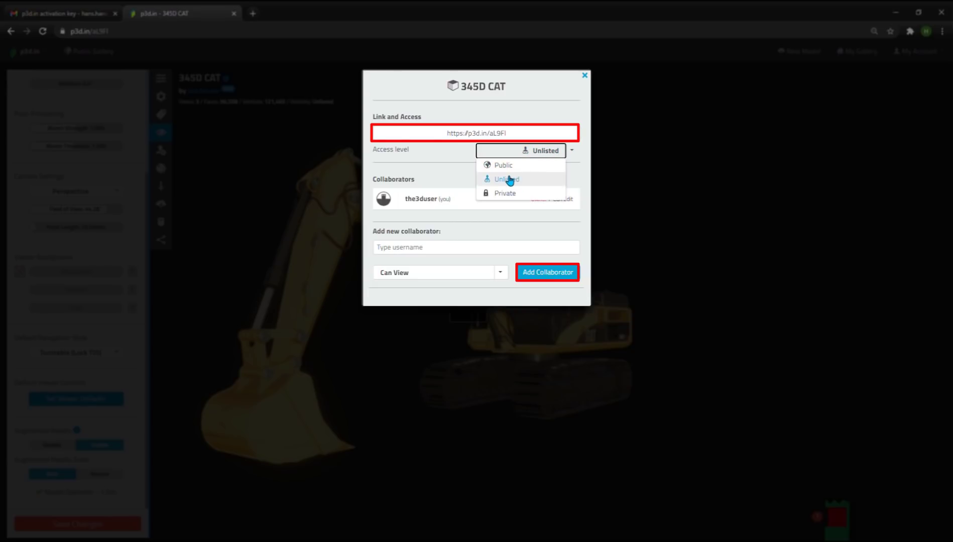
left_click(583, 74)
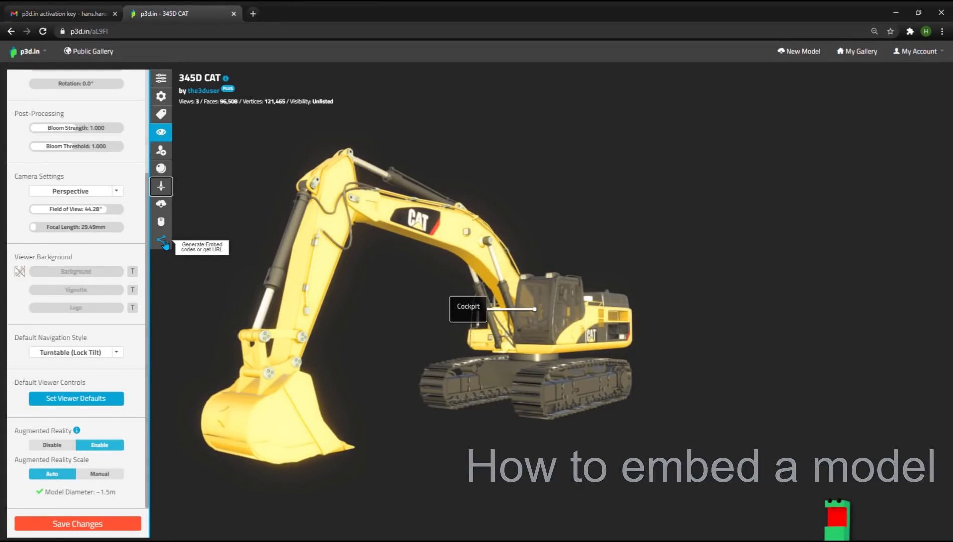
- Open the embed options and expand the Forum and Website / Blog sections
left_click(161, 242)
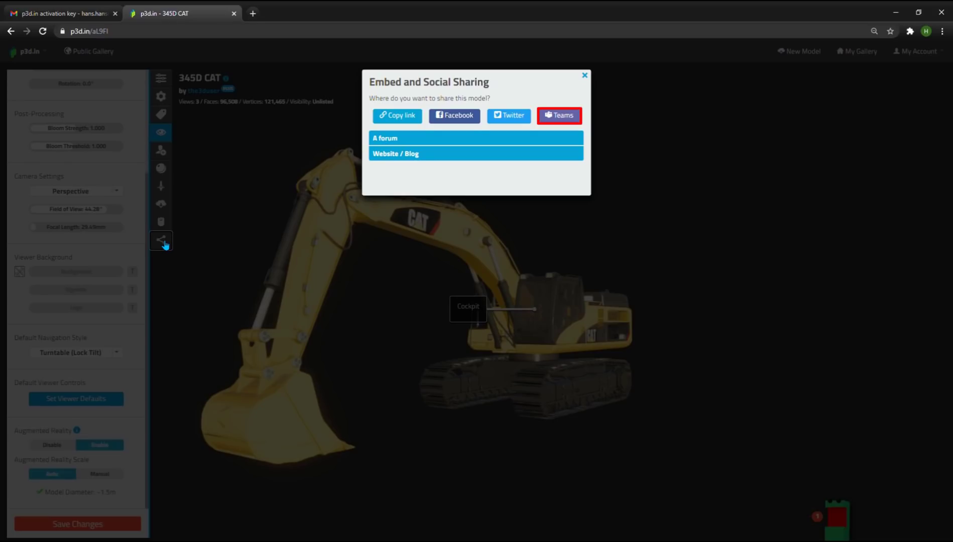
left_click(385, 138)
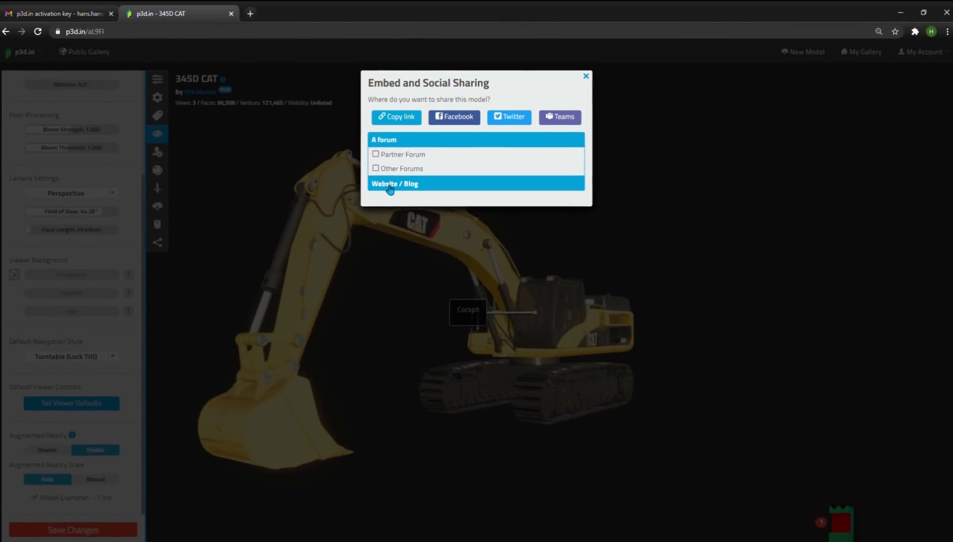
left_click(395, 182)
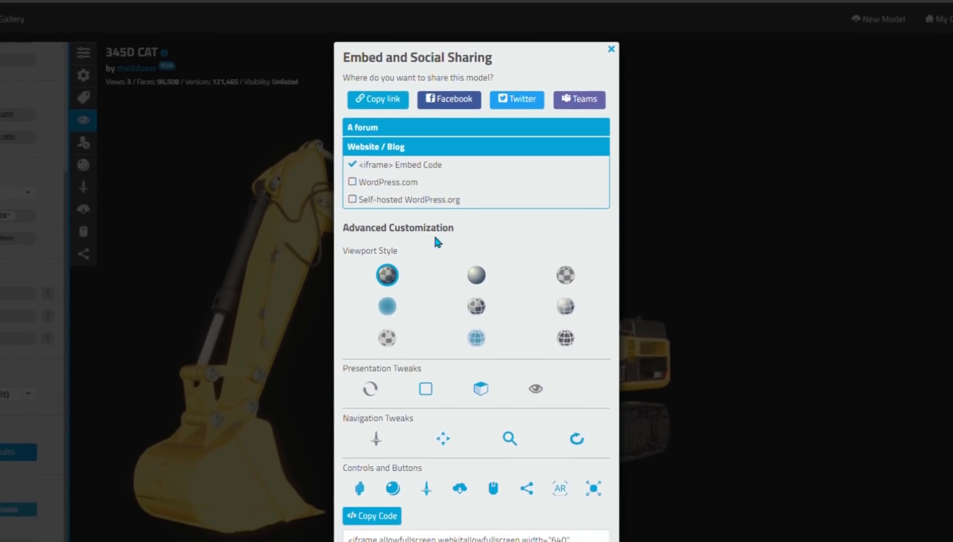
- Check the embed's panning setting, then select and copy the iframe embed code
scroll("down", 3)
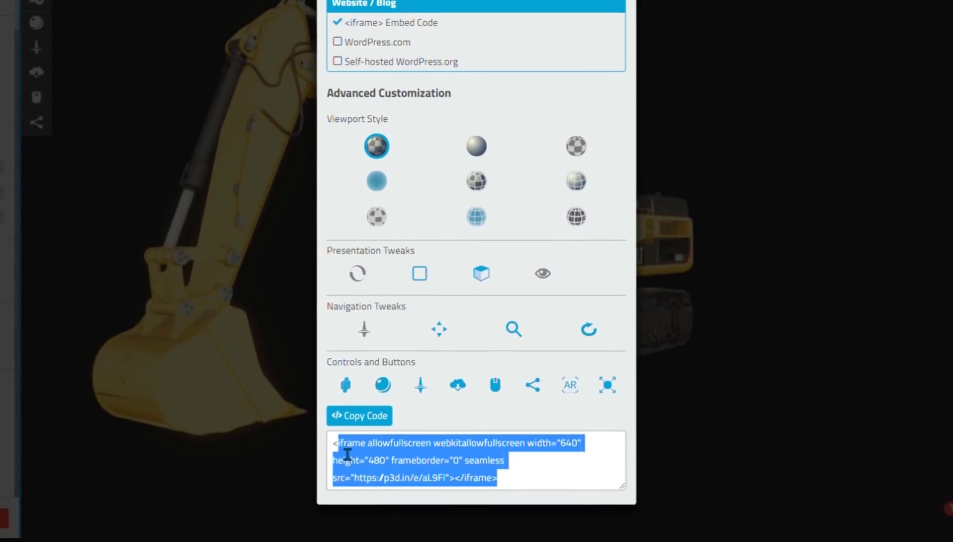
scroll("down", 3)
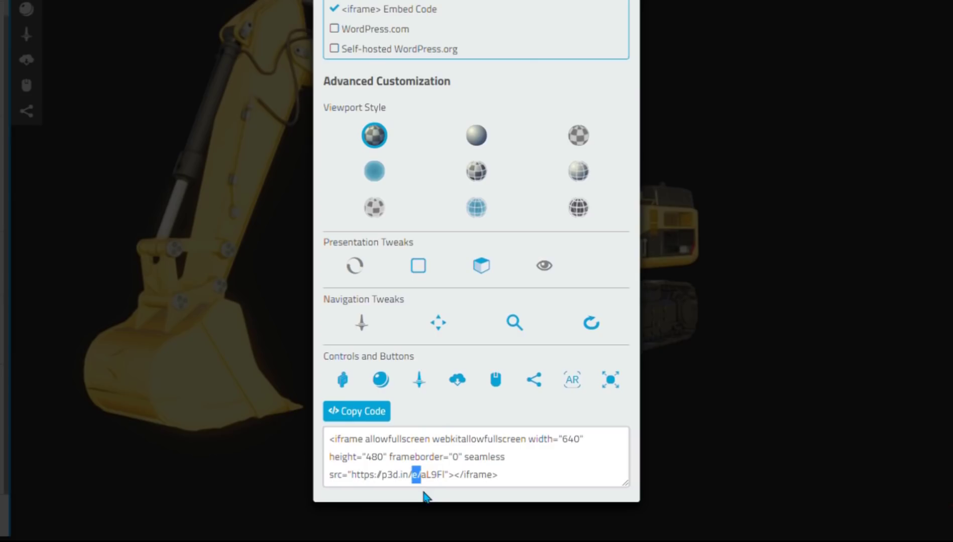
mouse_move(363, 371)
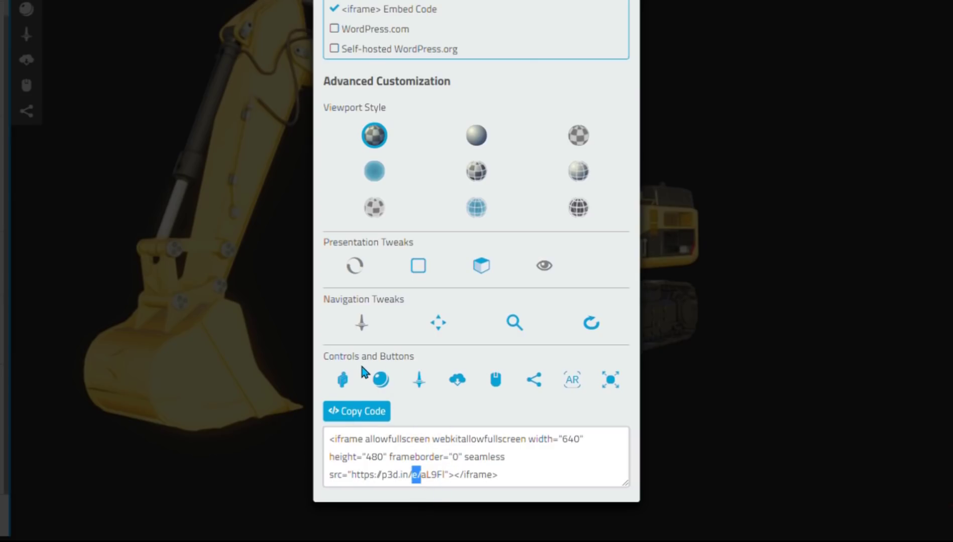
mouse_move(381, 380)
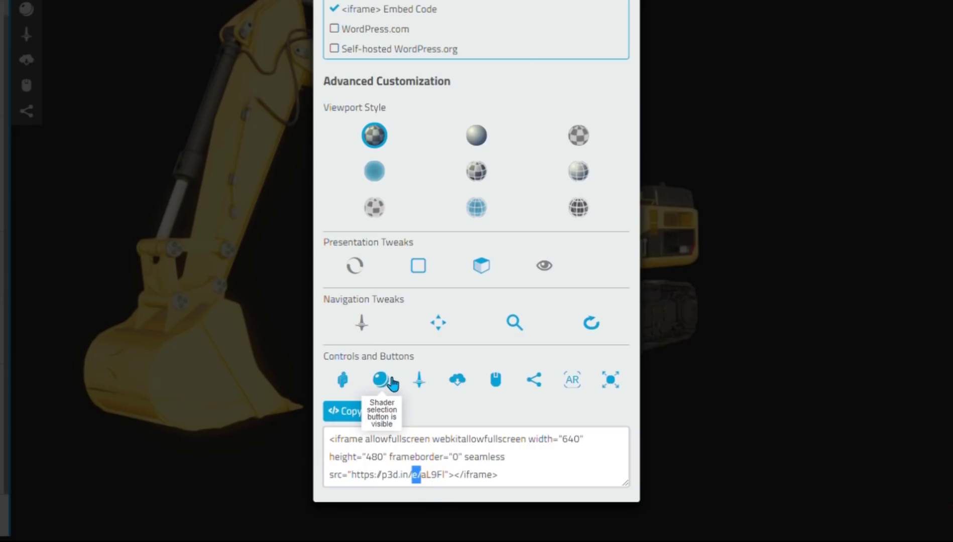
mouse_move(571, 380)
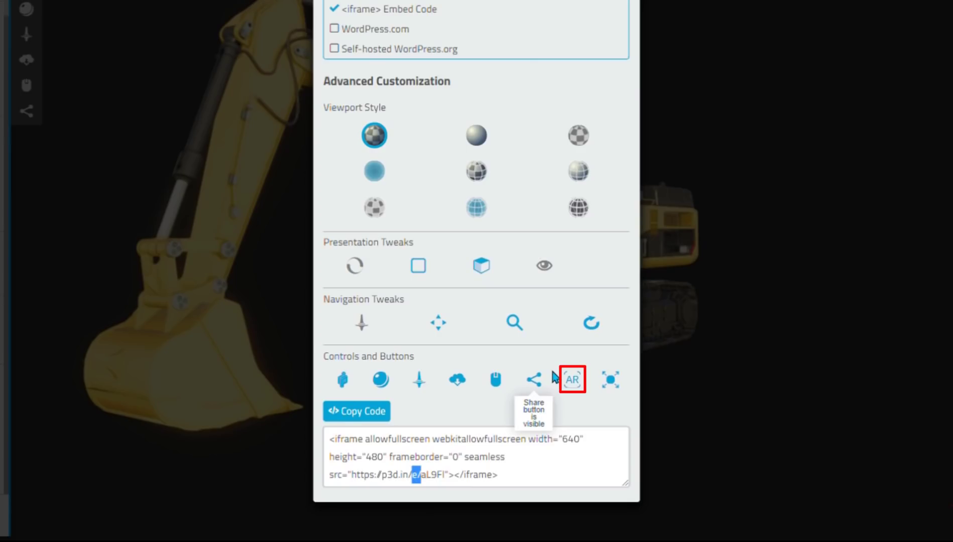
mouse_move(610, 380)
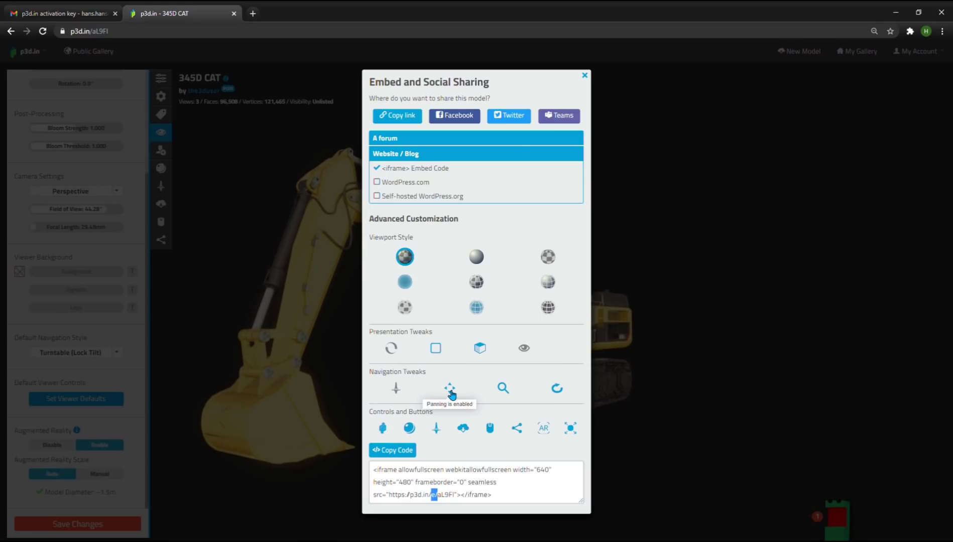
left_click(436, 348)
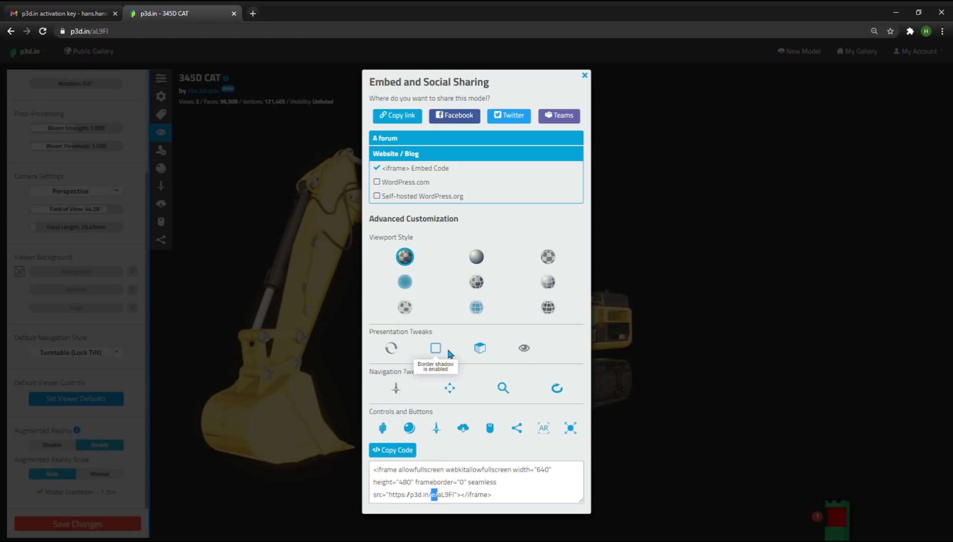
mouse_move(434, 510)
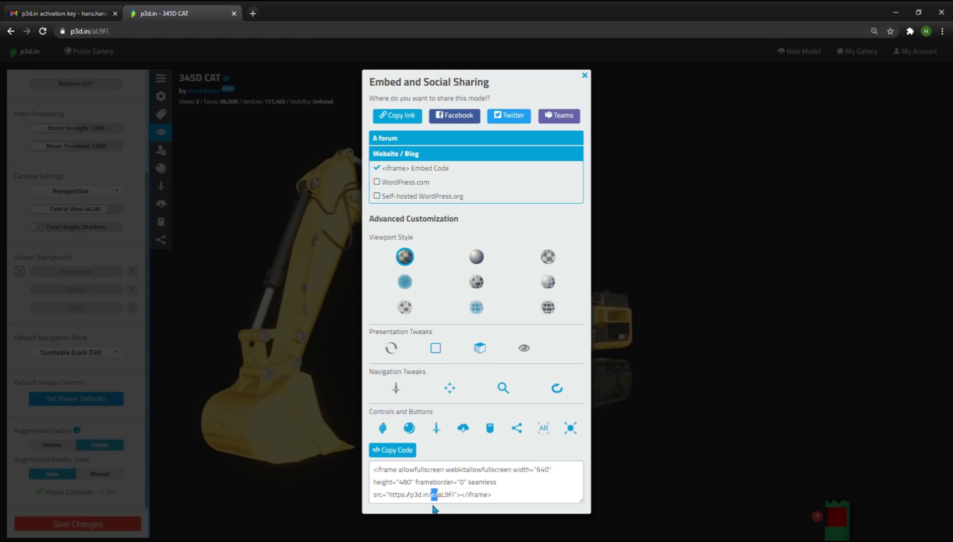
triple_click(476, 482)
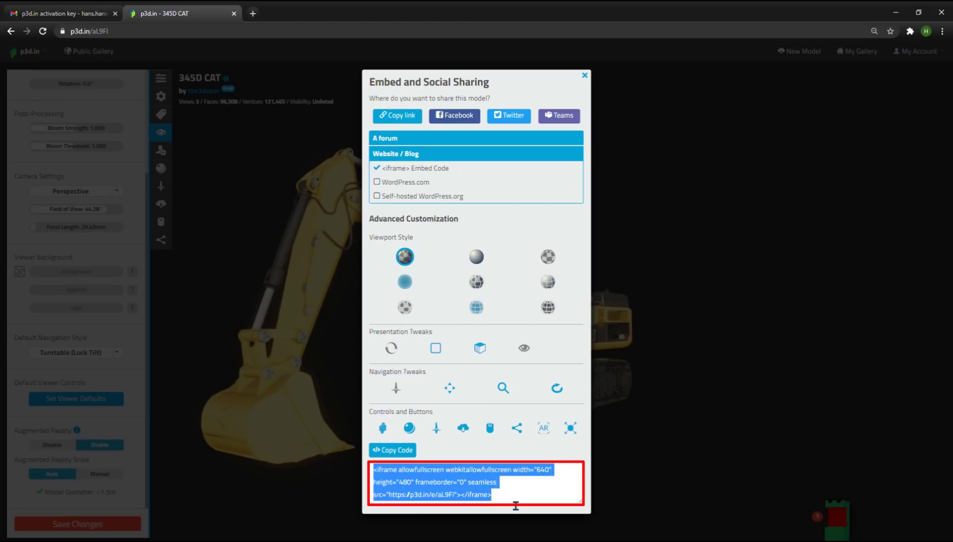
left_click(583, 74)
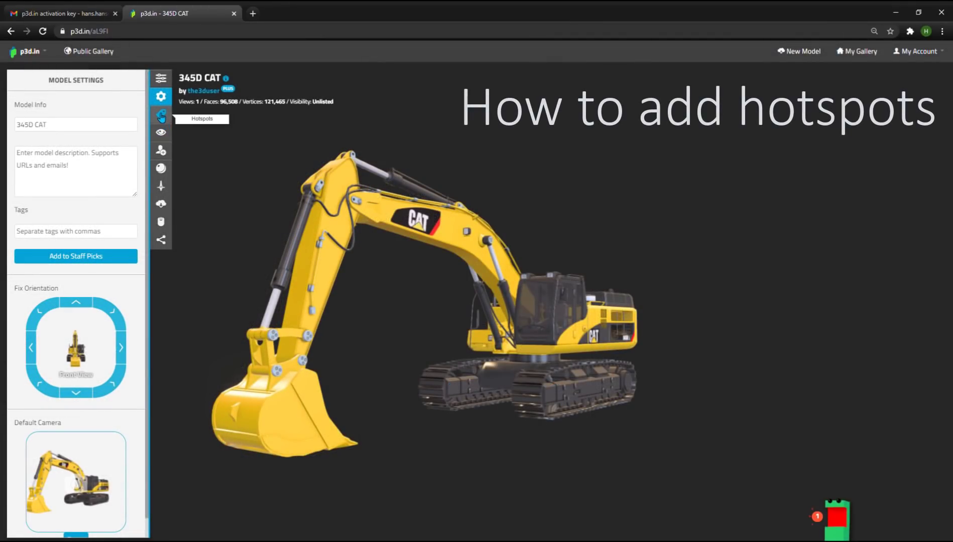
- Create a new hotspot and start naming it Cockpit
left_click(161, 114)
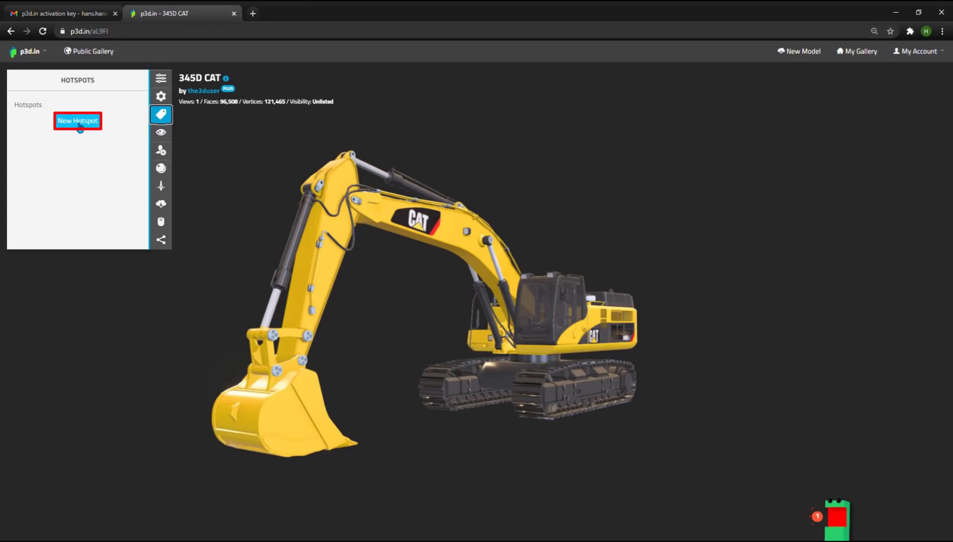
left_click(77, 120)
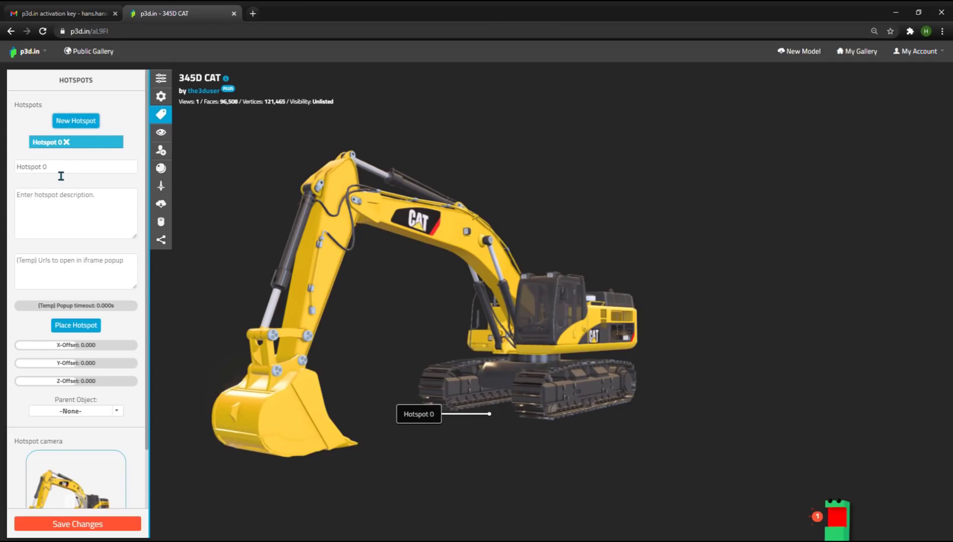
type("Cockpit")
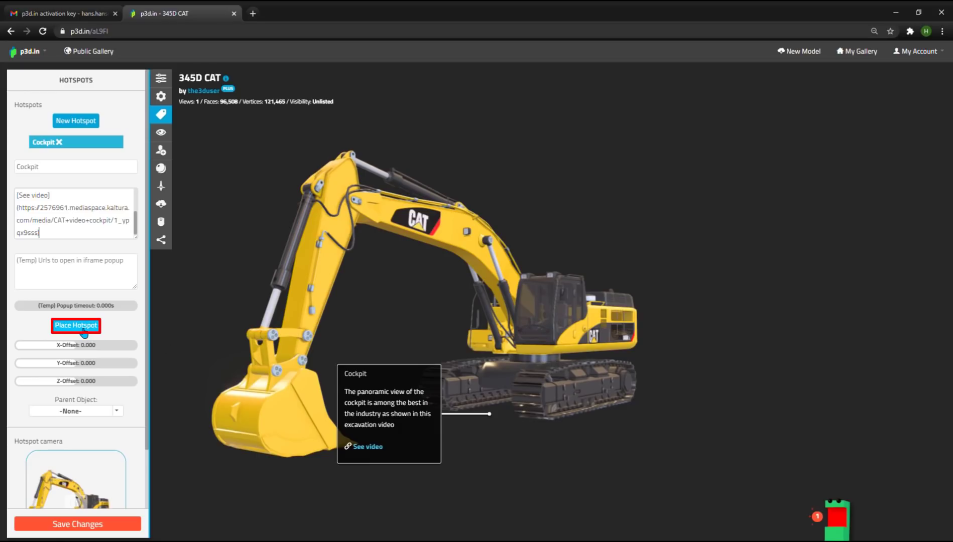
- Place the Cockpit hotspot on the cab, save a zoomed-in cab camera view, and test it
left_click(76, 325)
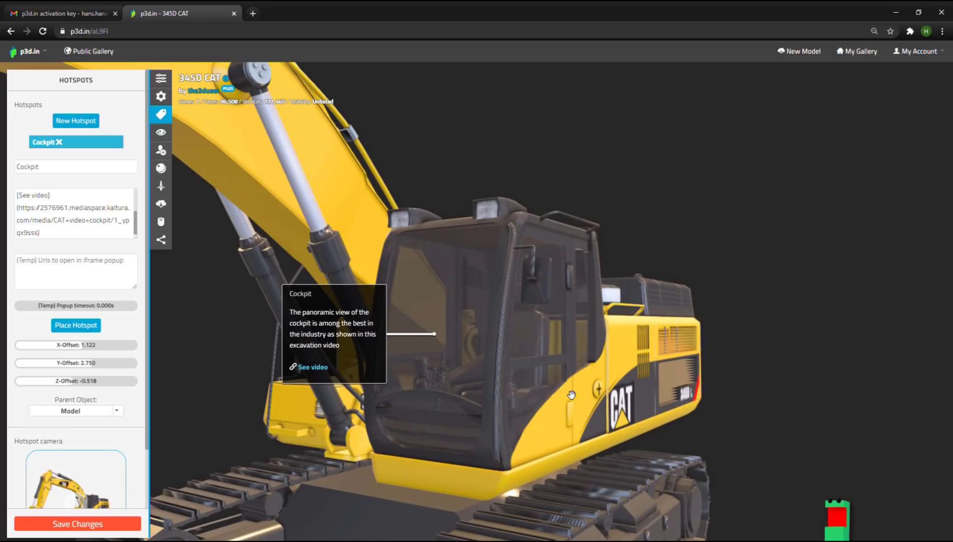
scroll("down", 3)
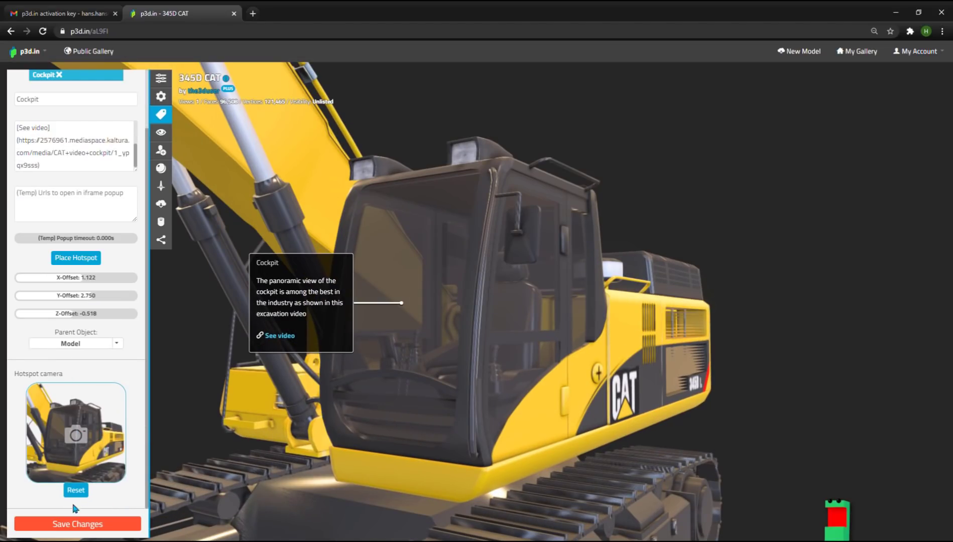
left_click(77, 524)
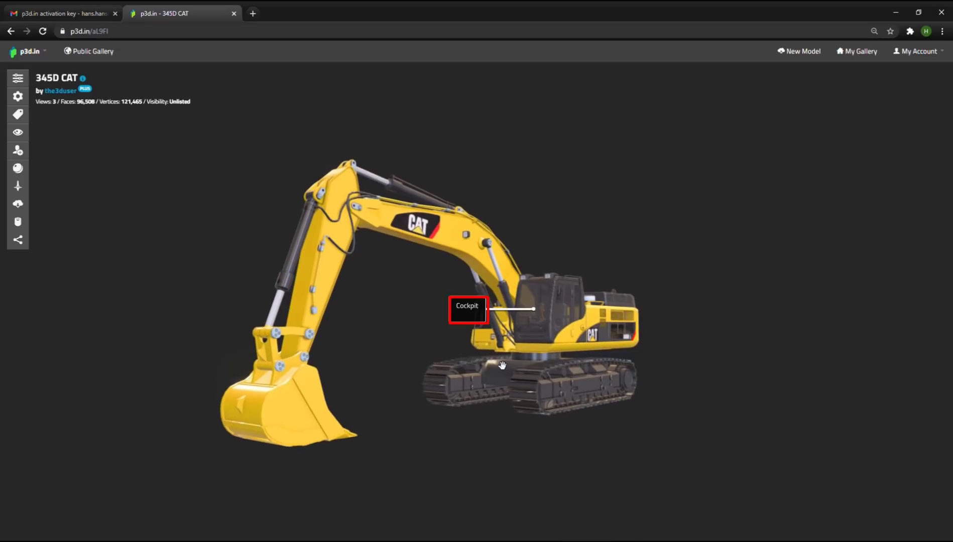
left_click(468, 309)
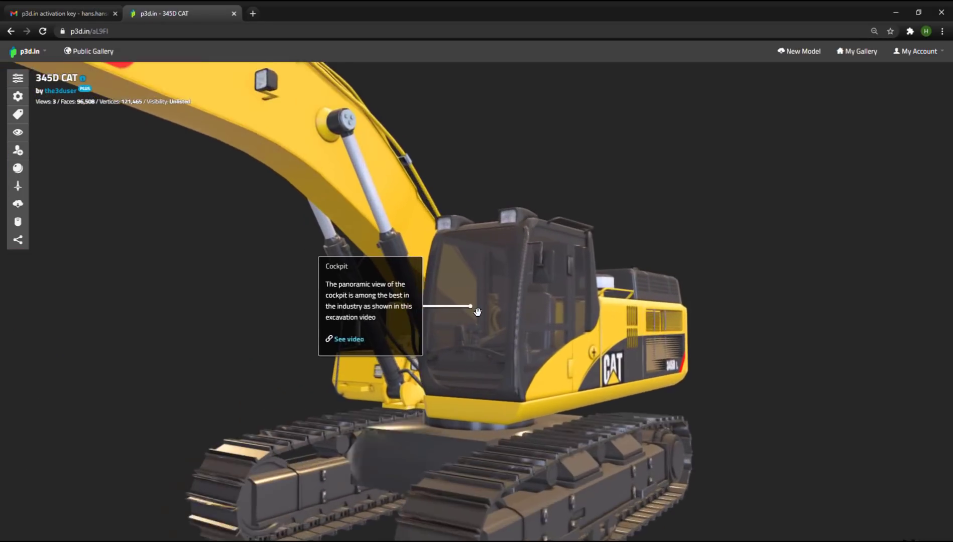